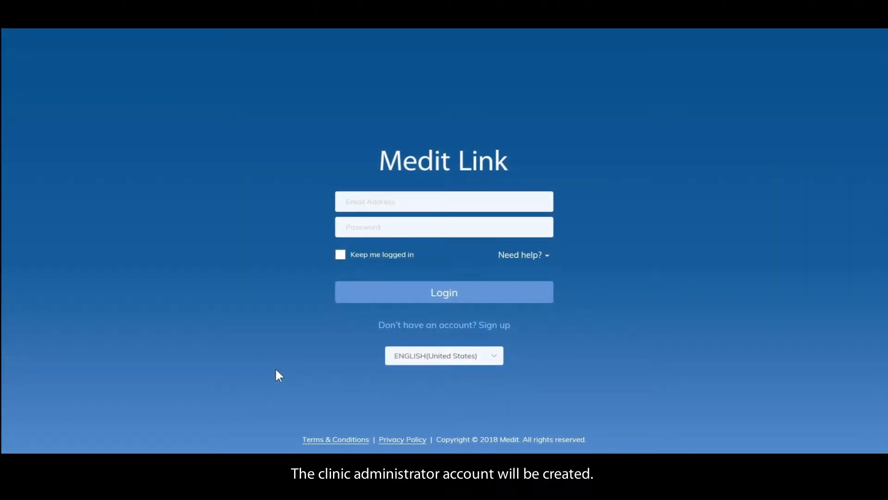
pyautogui.moveTo(399, 331)
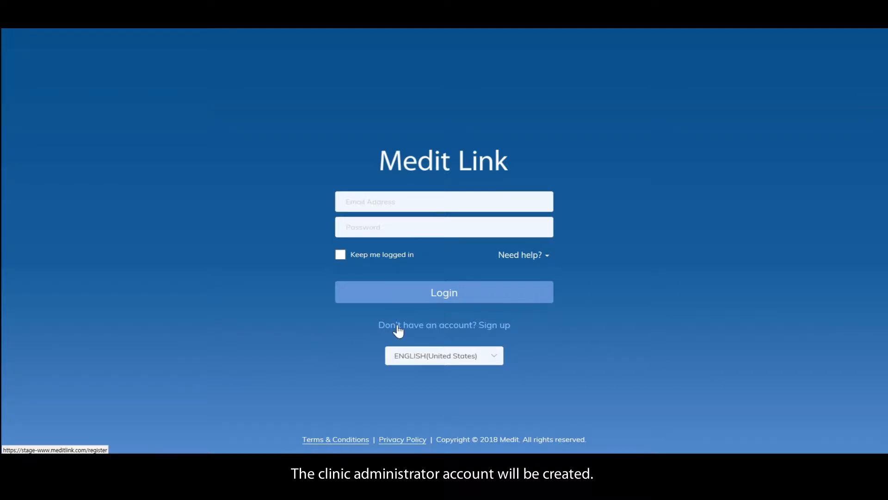
# Start signing up for a new Medit Link account from the login page.
pyautogui.click(443, 325)
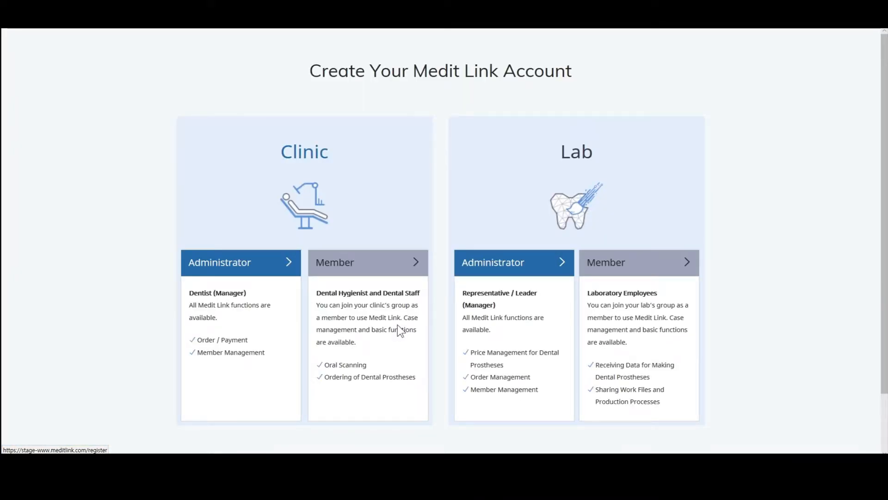
pyautogui.moveTo(259, 271)
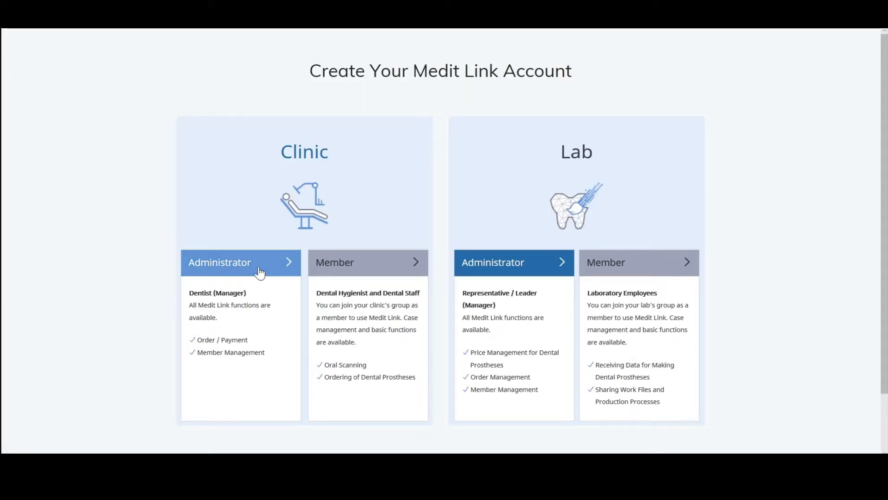
# Choose the Clinic Administrator account type and begin entering the clinic name 'Me'.
pyautogui.click(241, 262)
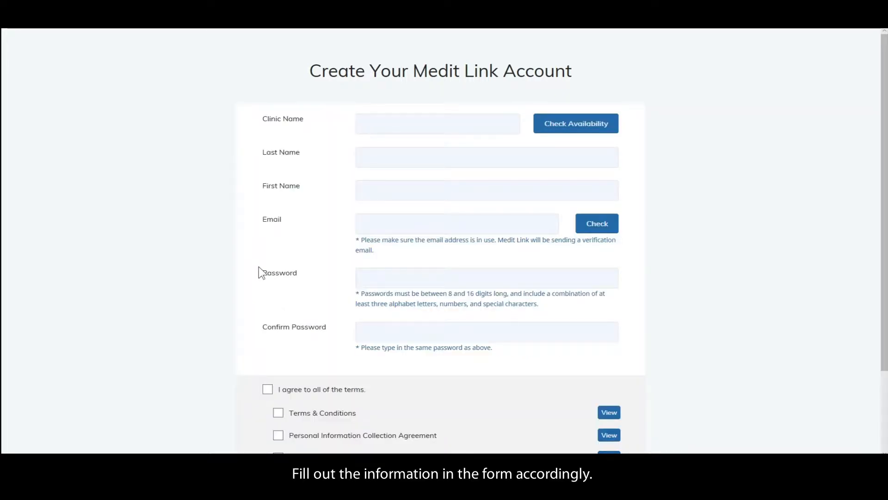
pyautogui.moveTo(355, 144)
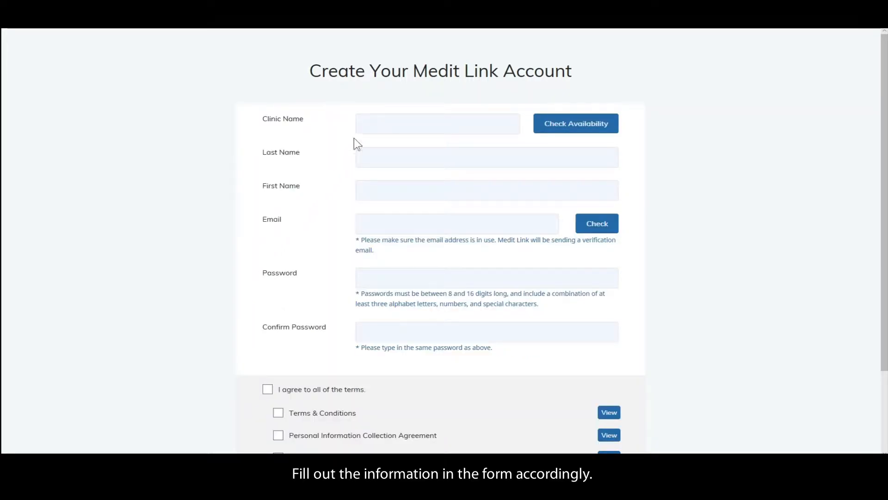
pyautogui.write('Medit Clinic (Support')
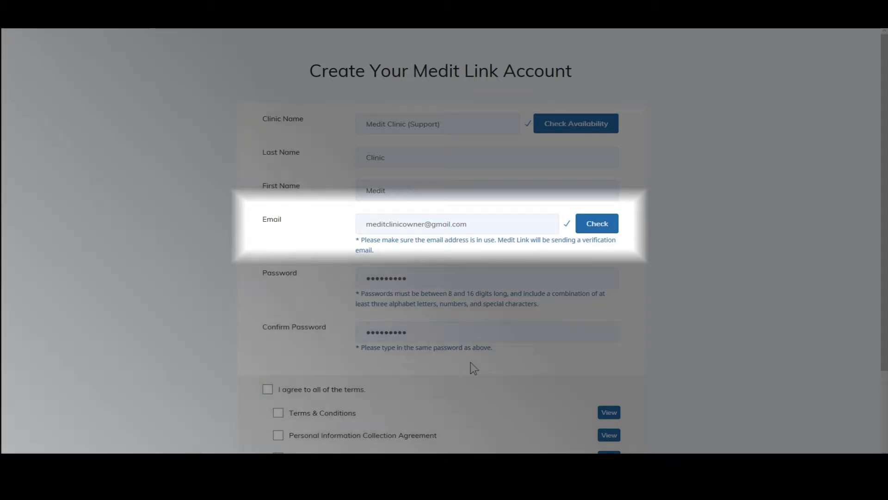
# Agree to all of the terms and submit the clinic administrator registration.
pyautogui.scroll(-3)
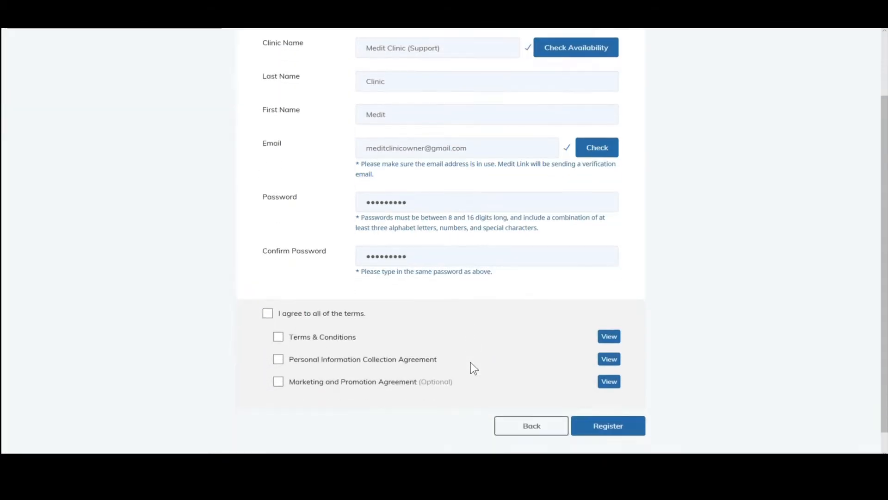
pyautogui.scroll(-3)
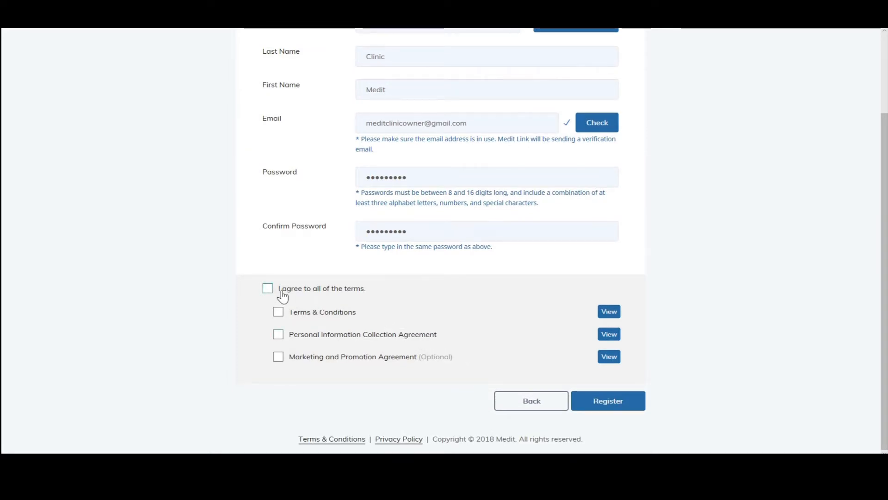
pyautogui.click(267, 289)
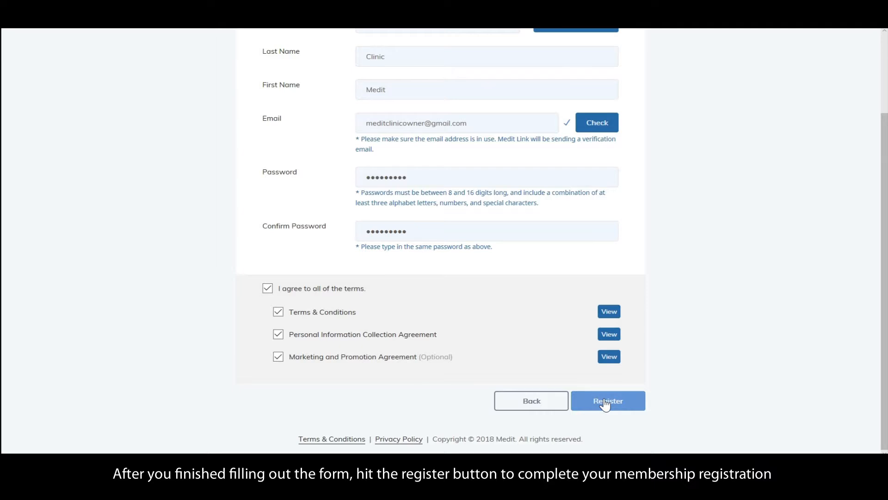
pyautogui.click(607, 401)
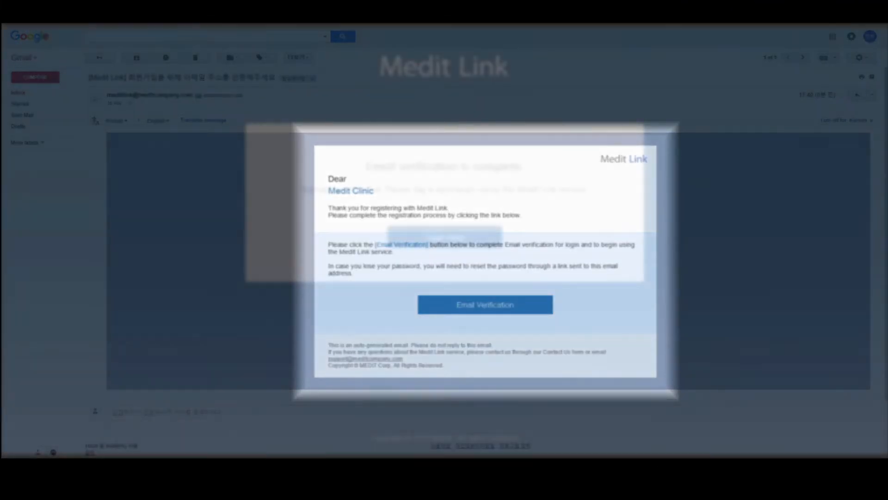
# Verify the email from the Gmail message and proceed to the Medit Link login page.
pyautogui.click(484, 304)
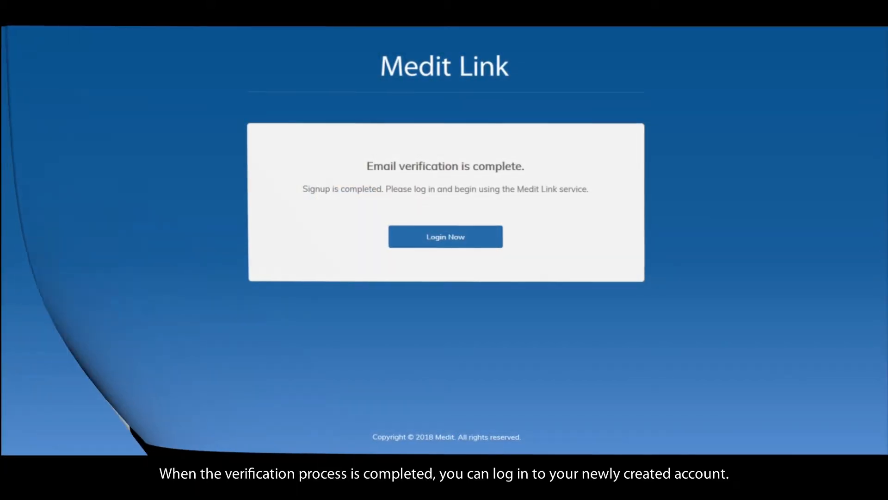
pyautogui.click(445, 236)
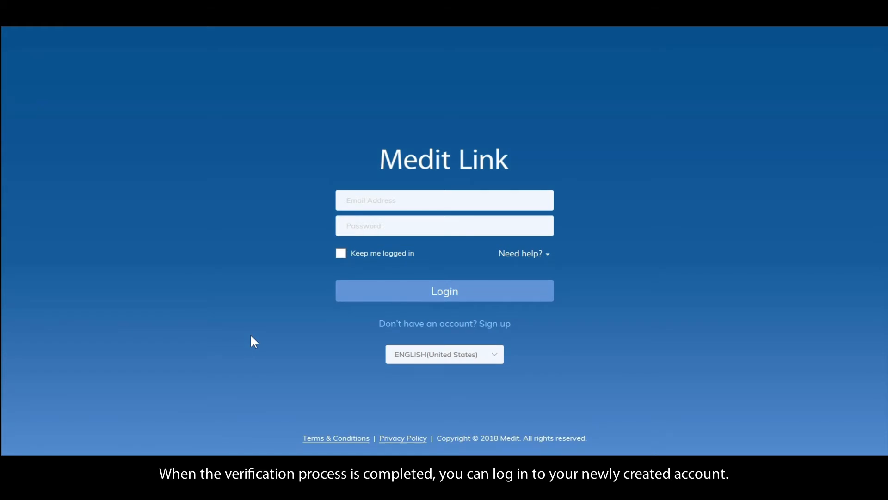